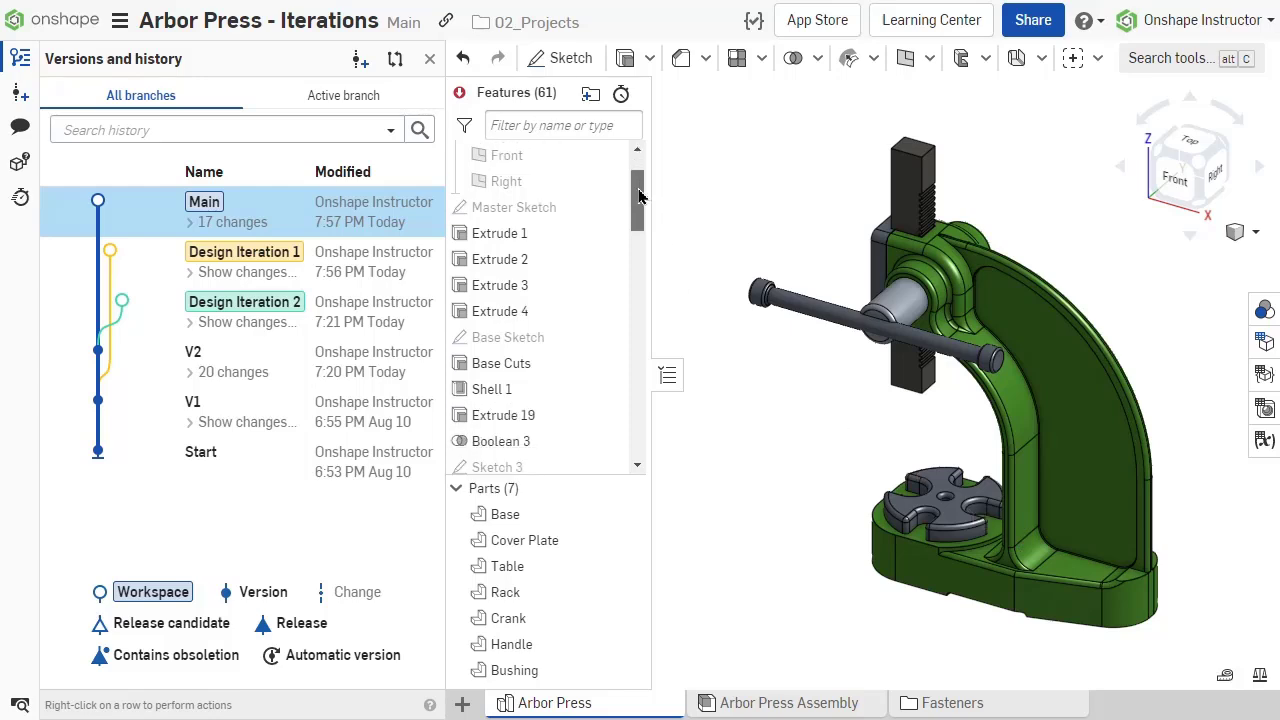
- Keep 'Merge changes from both' as the Arbor Press tab strategy in the Design Iteration 1 merge dialog
{"action": "scroll", "scroll_direction": "down", "scroll_amount": 3}
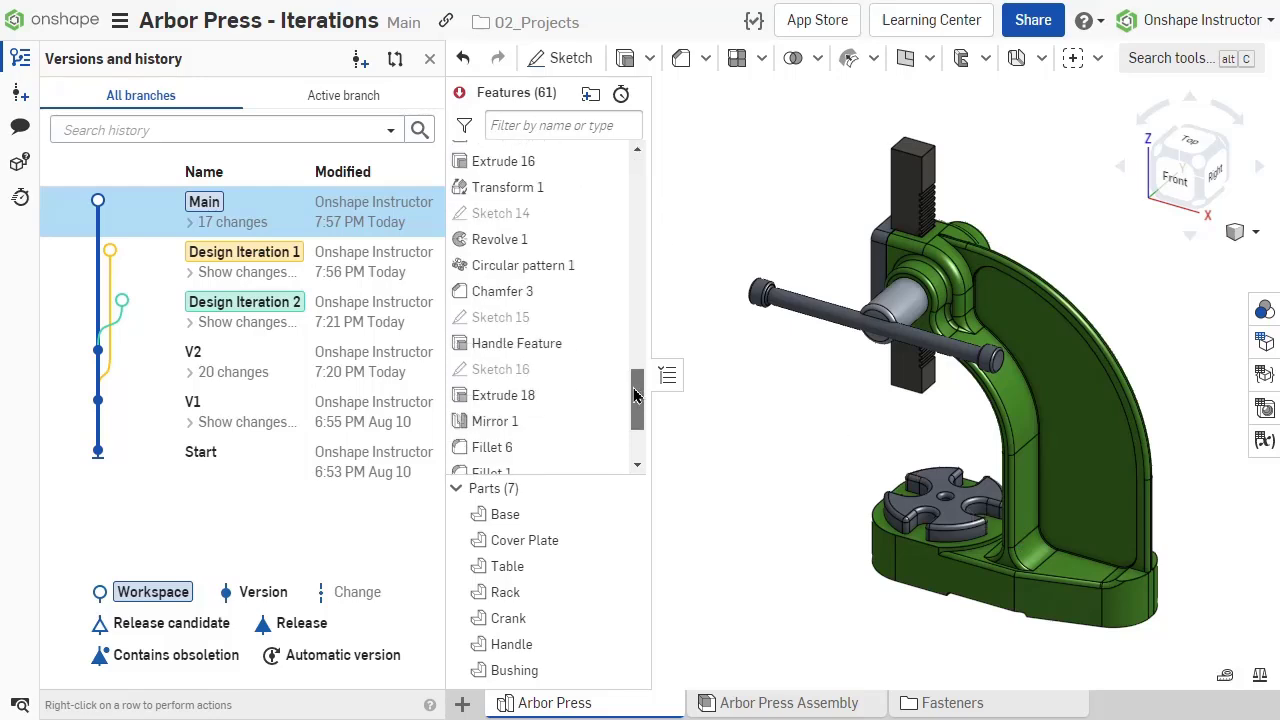
{"action": "scroll", "scroll_direction": "down", "scroll_amount": 3}
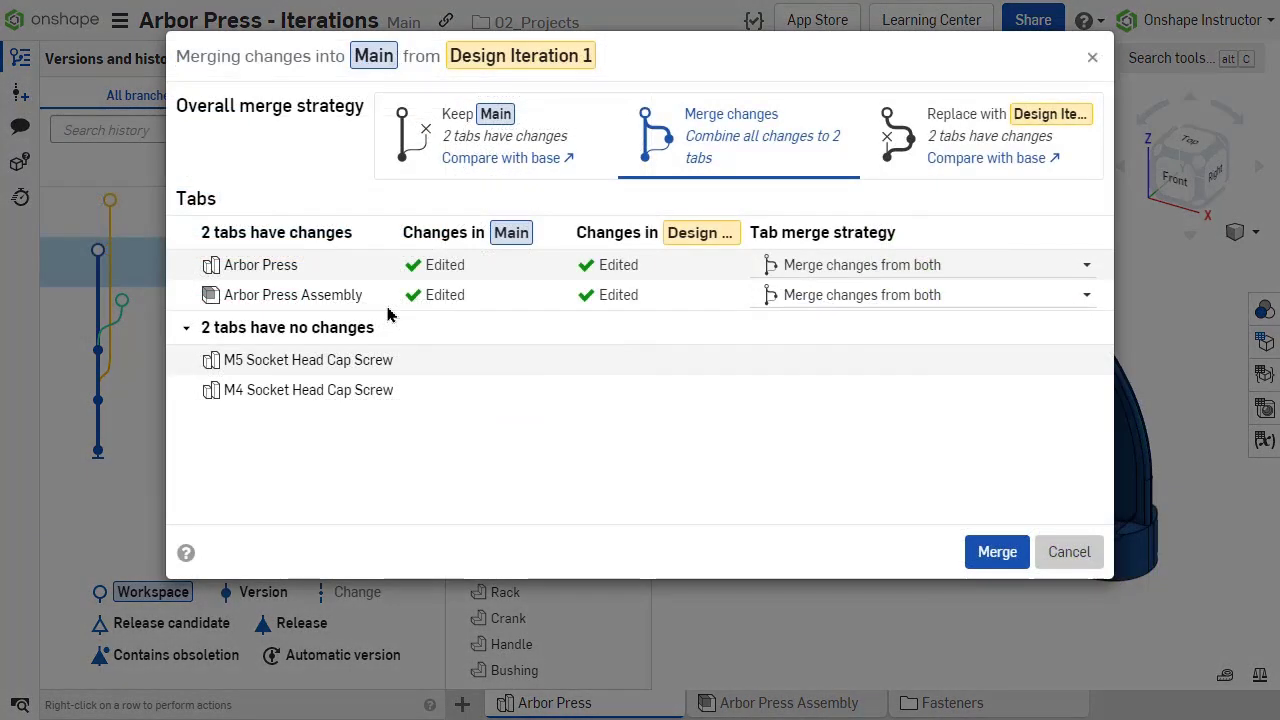
{"action": "left_click", "coordinate": [1084, 264]}
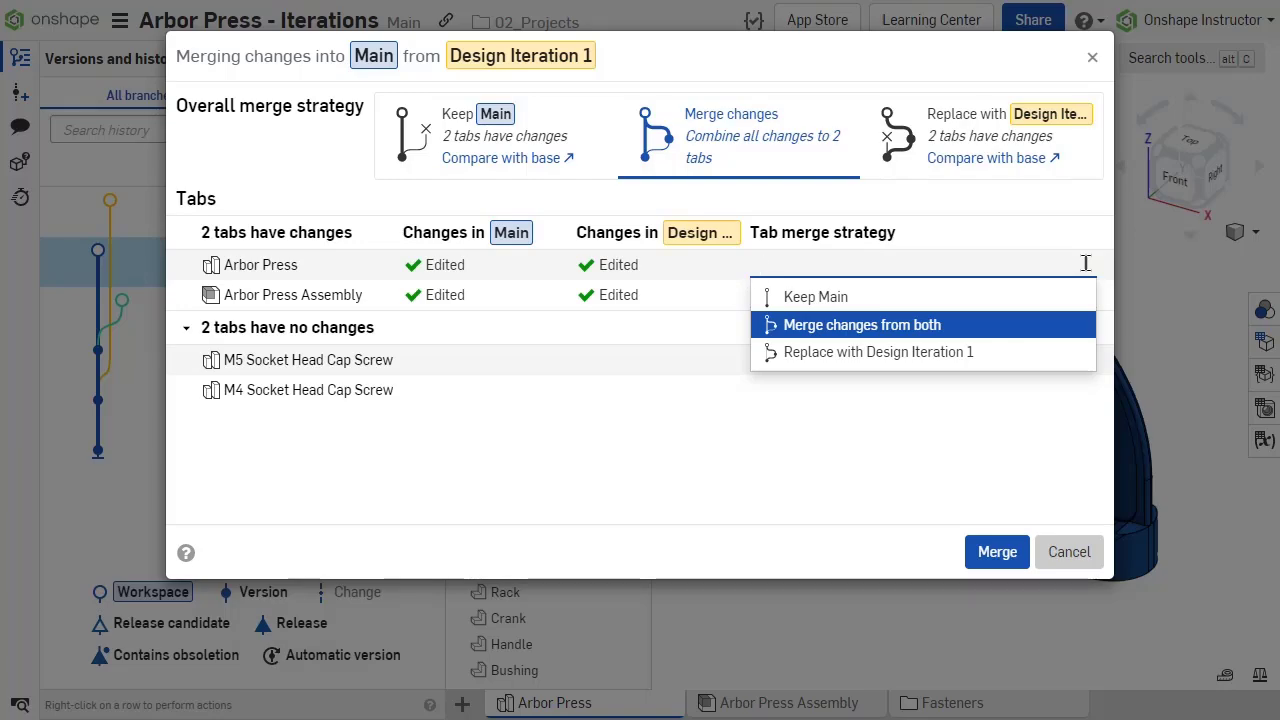
{"action": "left_click", "coordinate": [996, 552]}
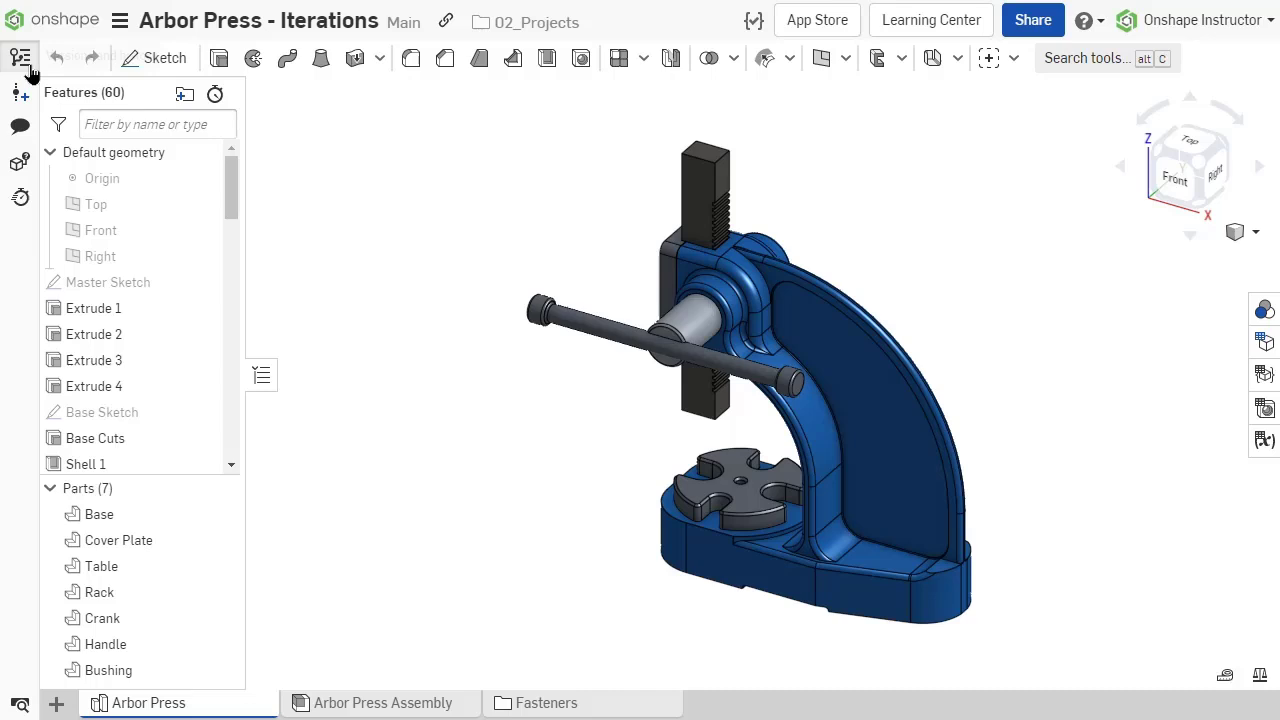
- Show Versions and history and bring up the Design Iteration 1 branch's row actions
{"action": "left_click", "coordinate": [20, 58]}
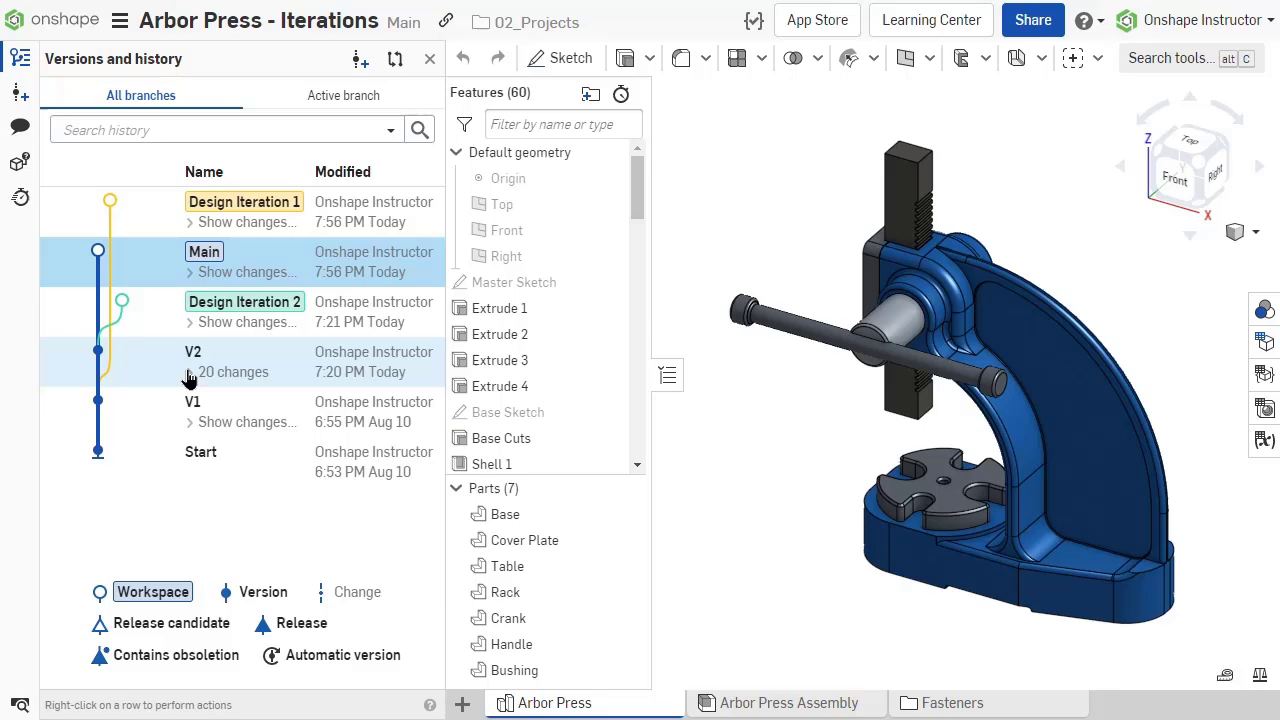
{"action": "left_click", "coordinate": [244, 200]}
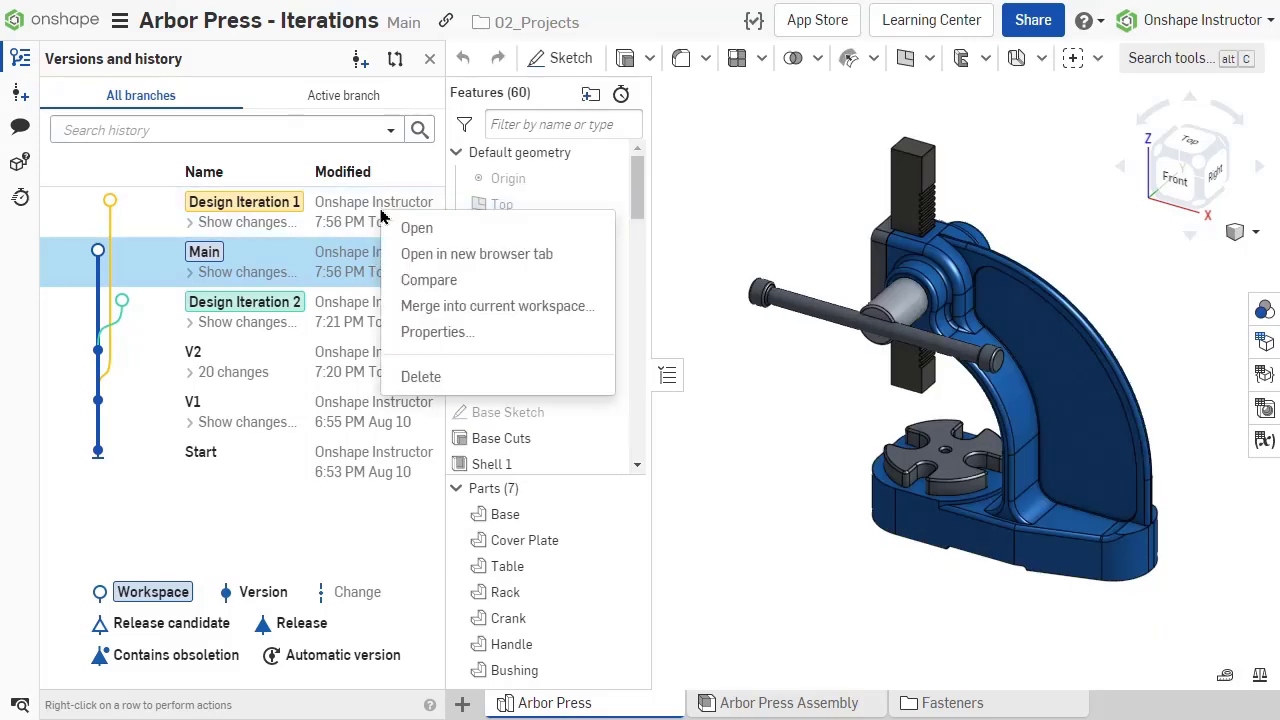
{"action": "mouse_move", "coordinate": [490, 306]}
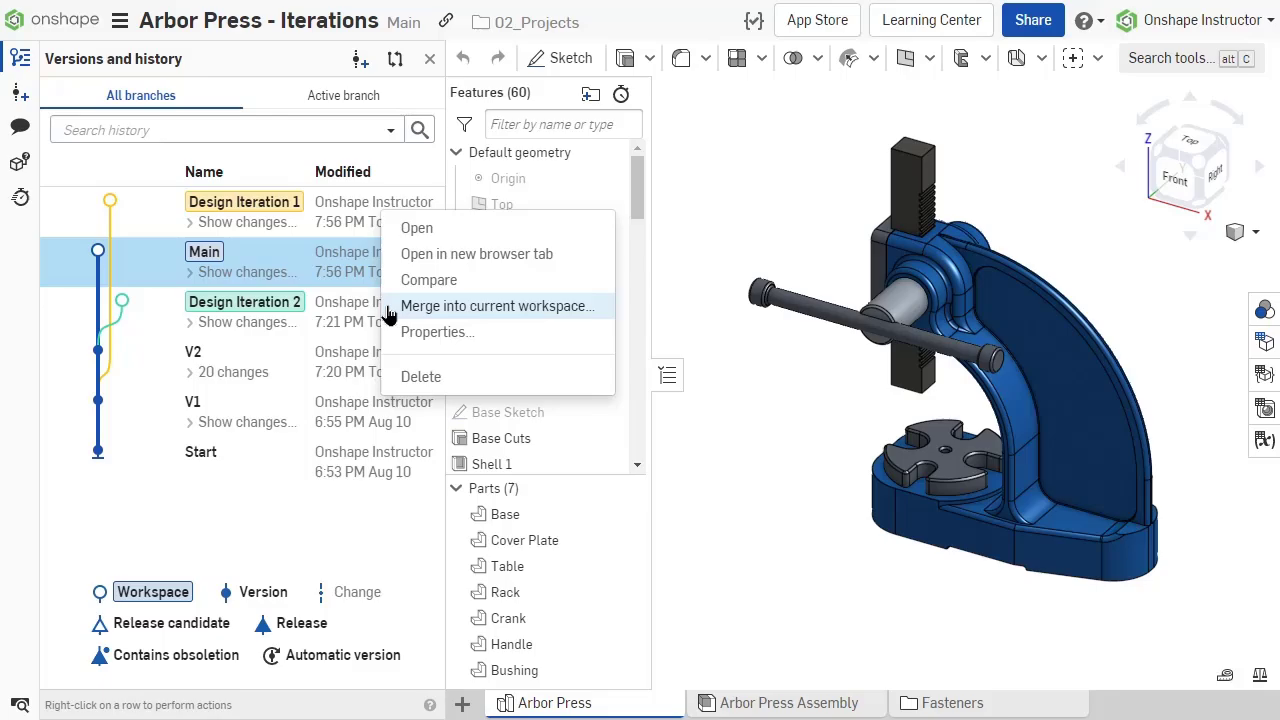
- Merge Design Iteration 1 into Main with 'Merge changes from both' for the Arbor Press tab
{"action": "left_click", "coordinate": [496, 306]}
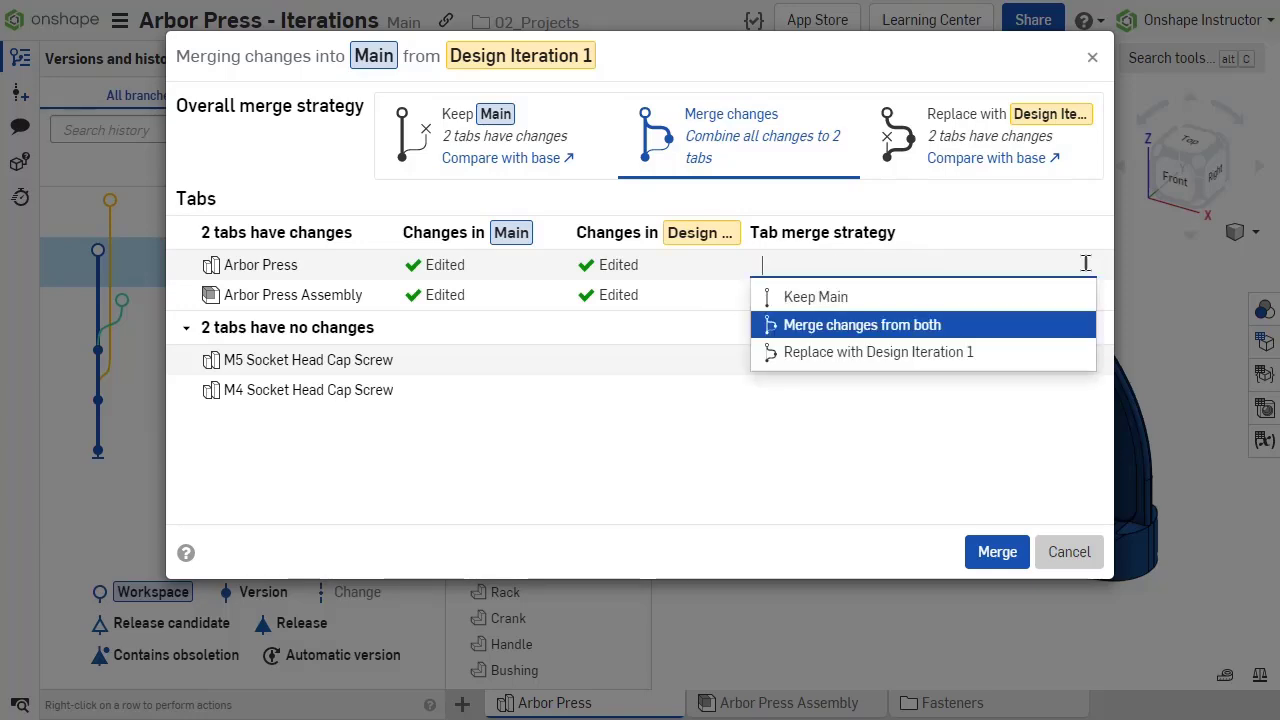
{"action": "left_click", "coordinate": [860, 324]}
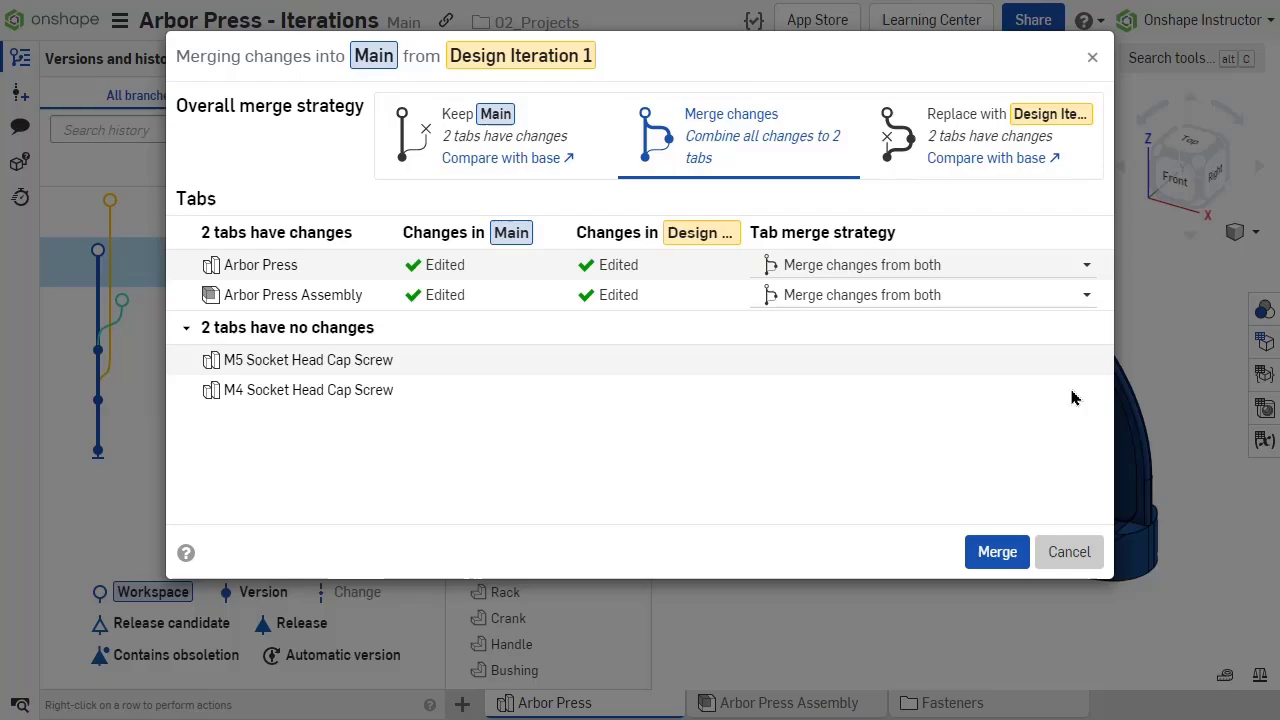
{"action": "left_click", "coordinate": [996, 552]}
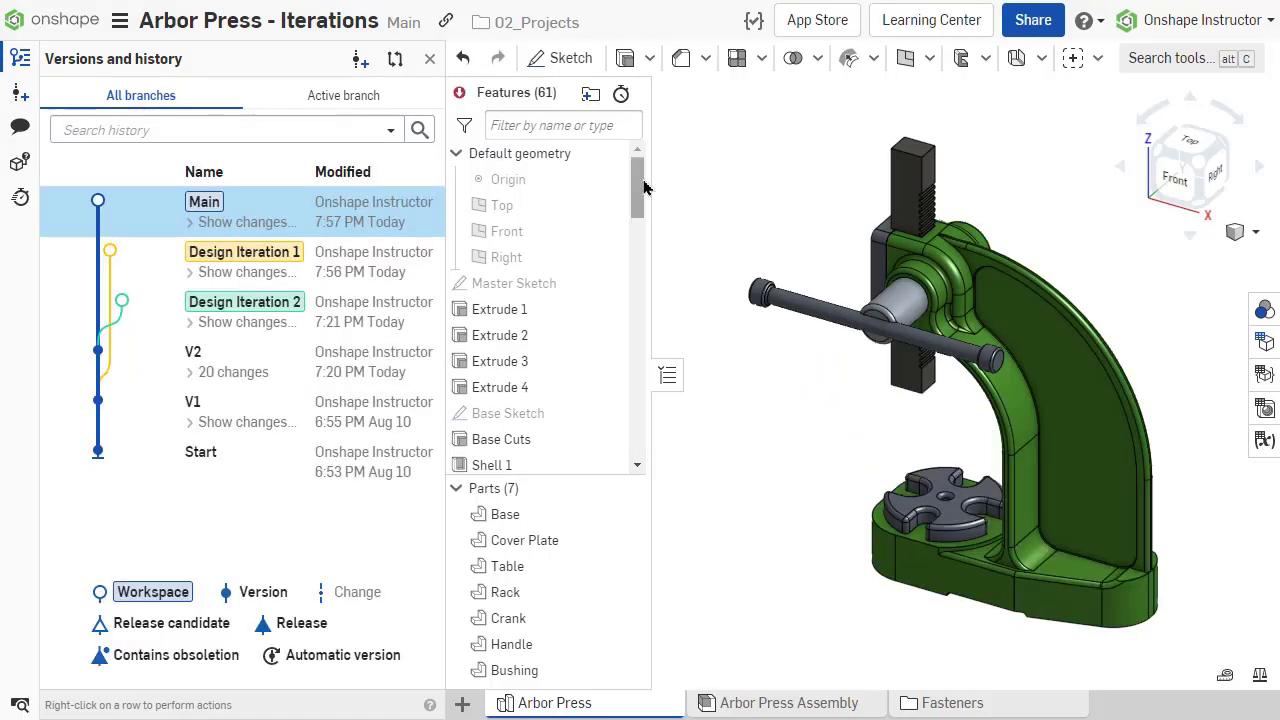
{"action": "scroll", "scroll_direction": "down", "scroll_amount": 3}
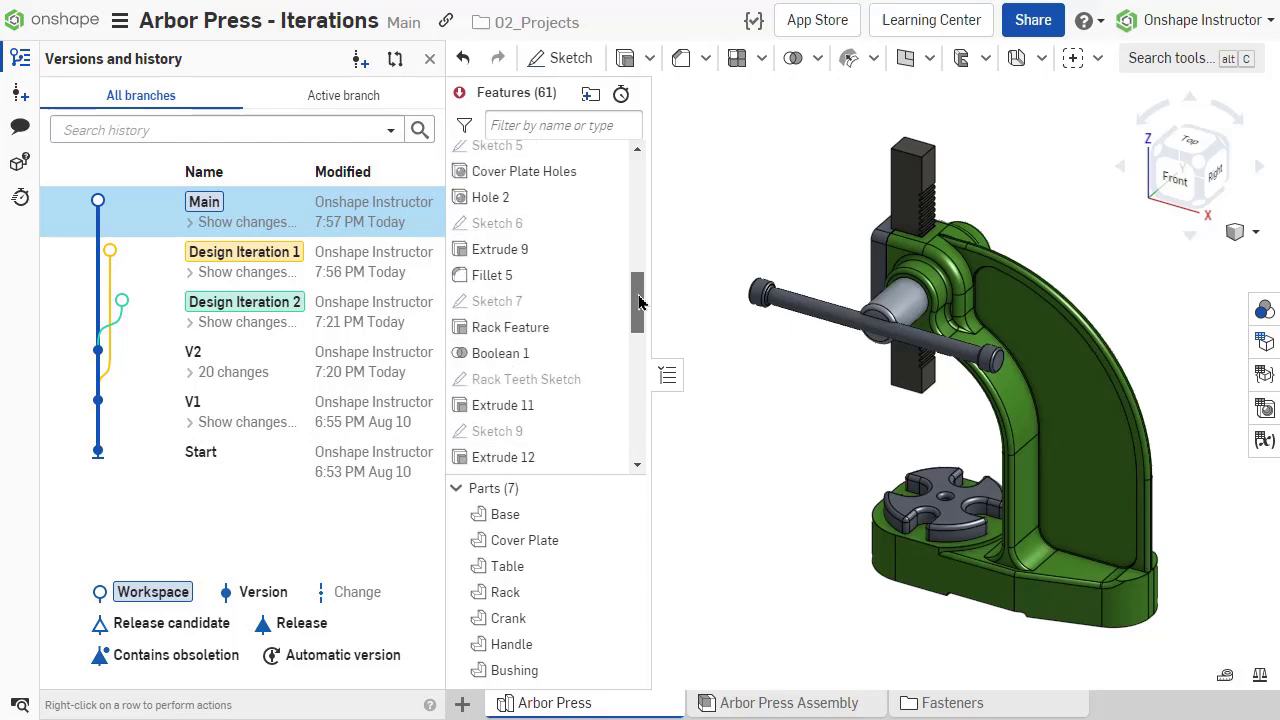
{"action": "scroll", "scroll_direction": "down", "scroll_amount": 3}
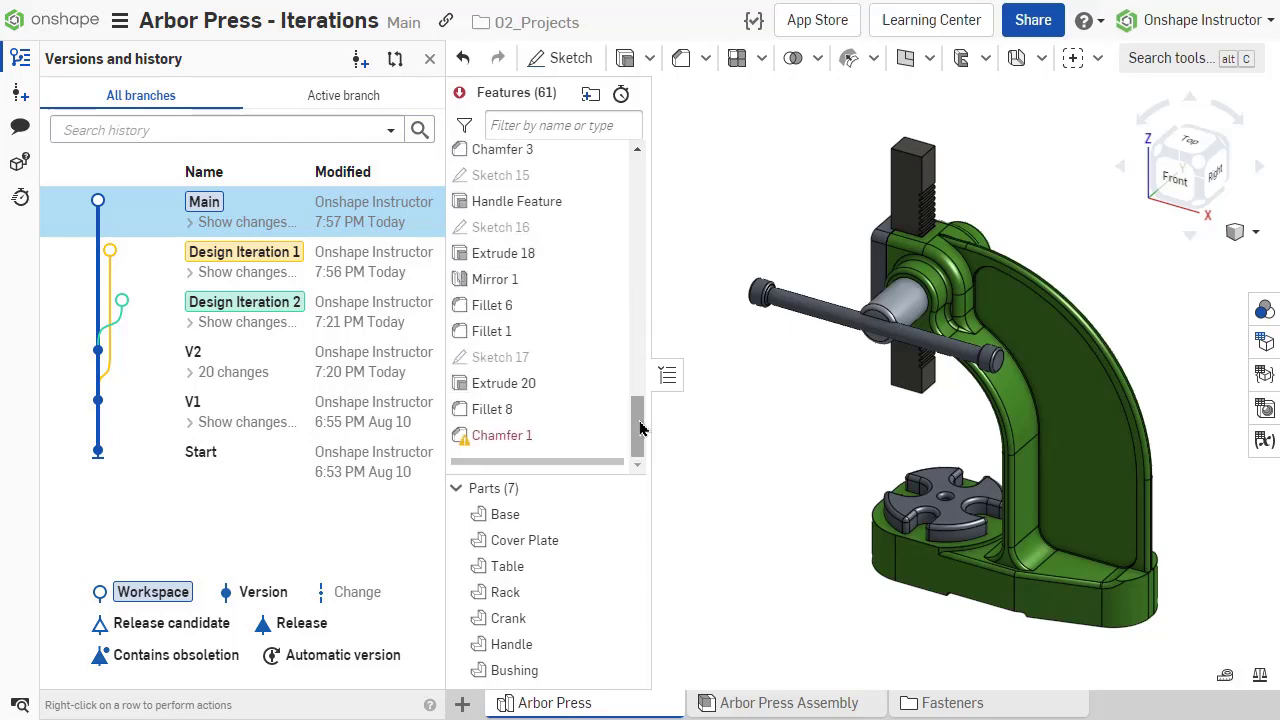
{"action": "mouse_move", "coordinate": [502, 436]}
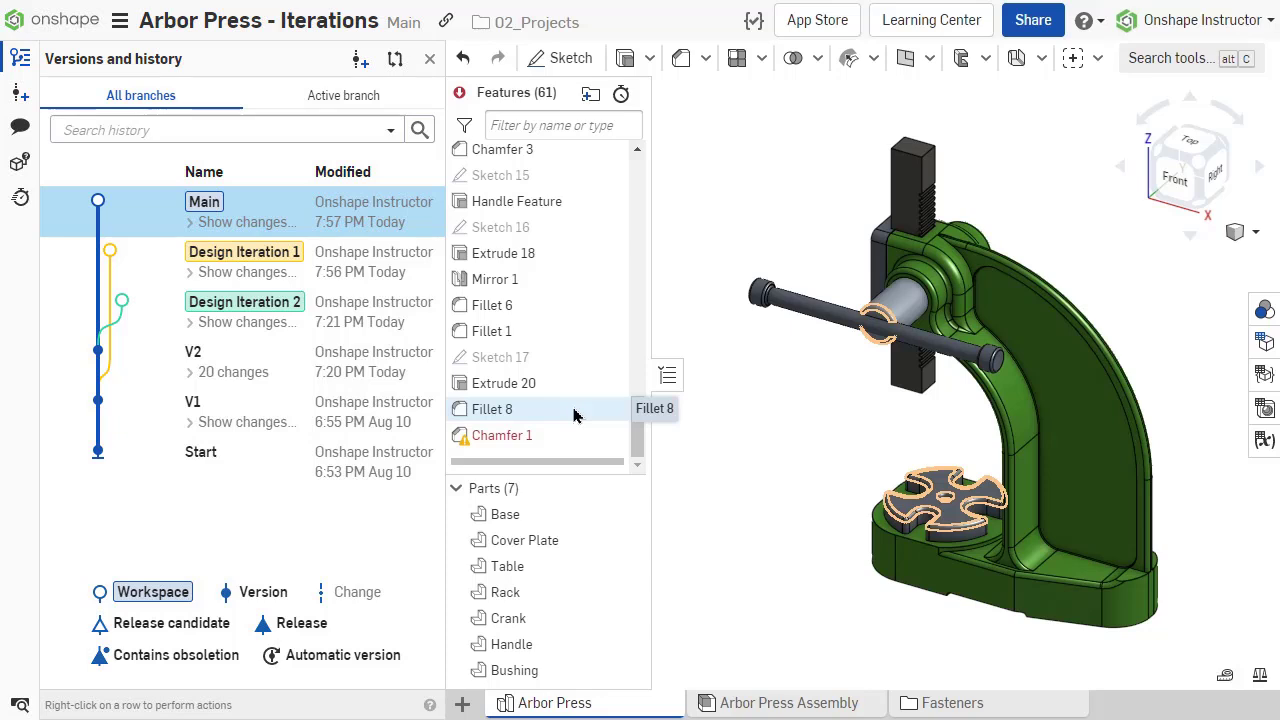
- Delete the Fillet 8 feature from the Arbor Press feature list
{"action": "right_click", "coordinate": [492, 408]}
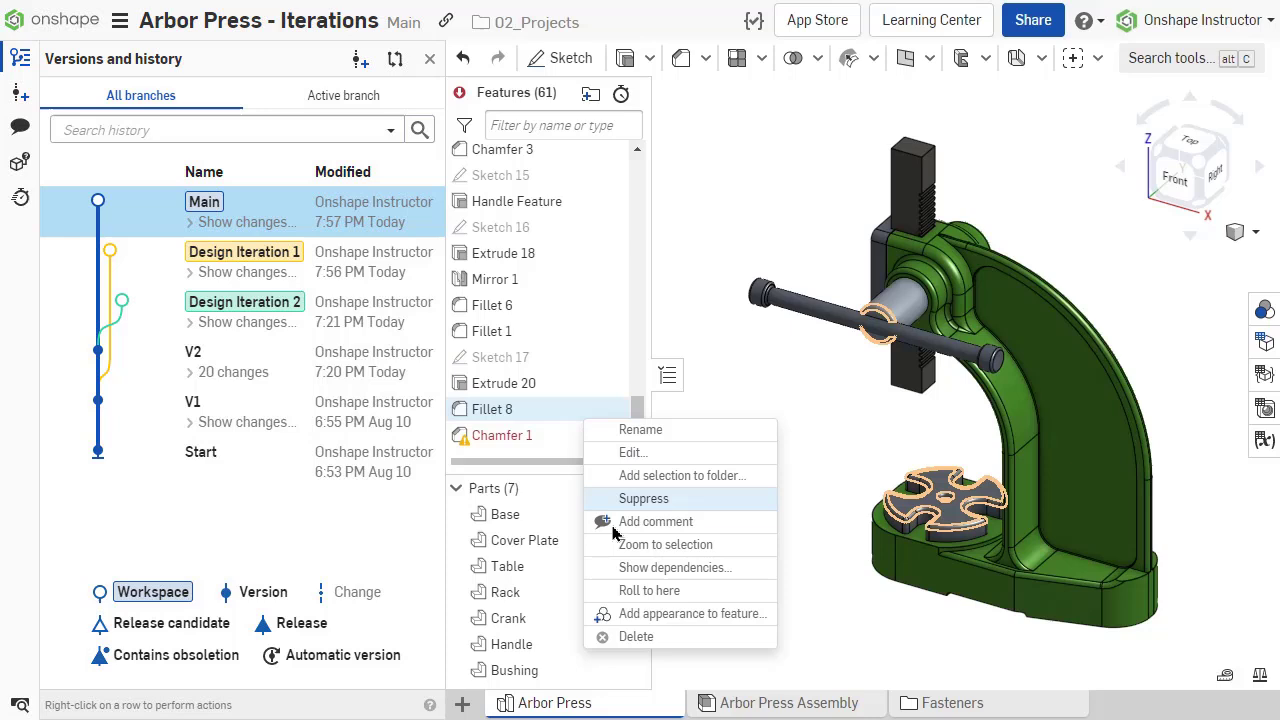
{"action": "mouse_move", "coordinate": [660, 636]}
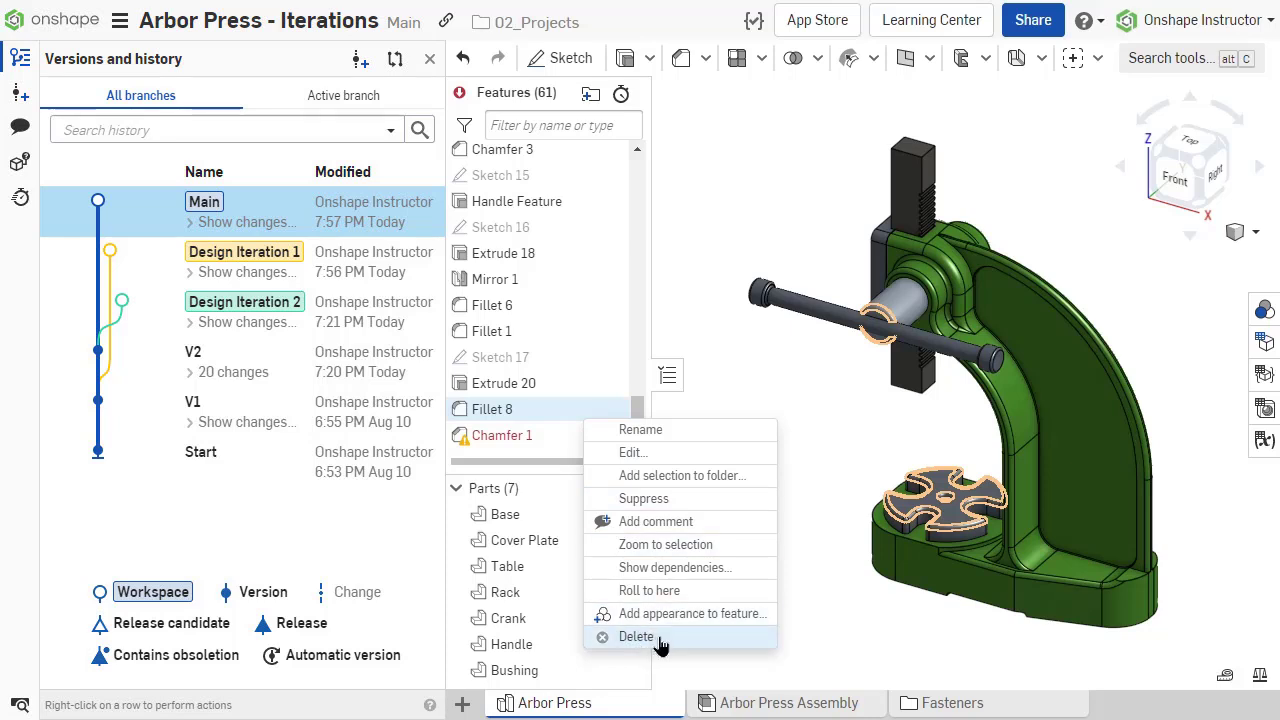
{"action": "left_click", "coordinate": [636, 636]}
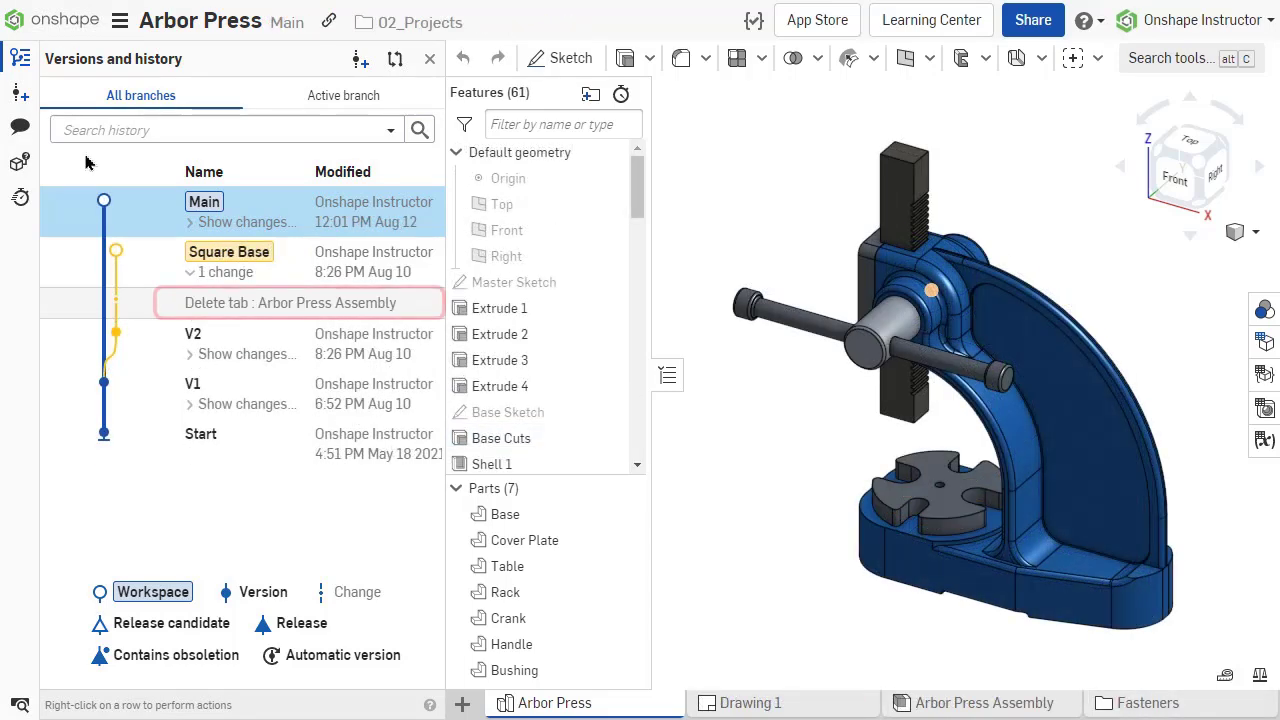
- Start merging the Square Base branch into the current Main workspace
{"action": "left_click", "coordinate": [300, 302]}
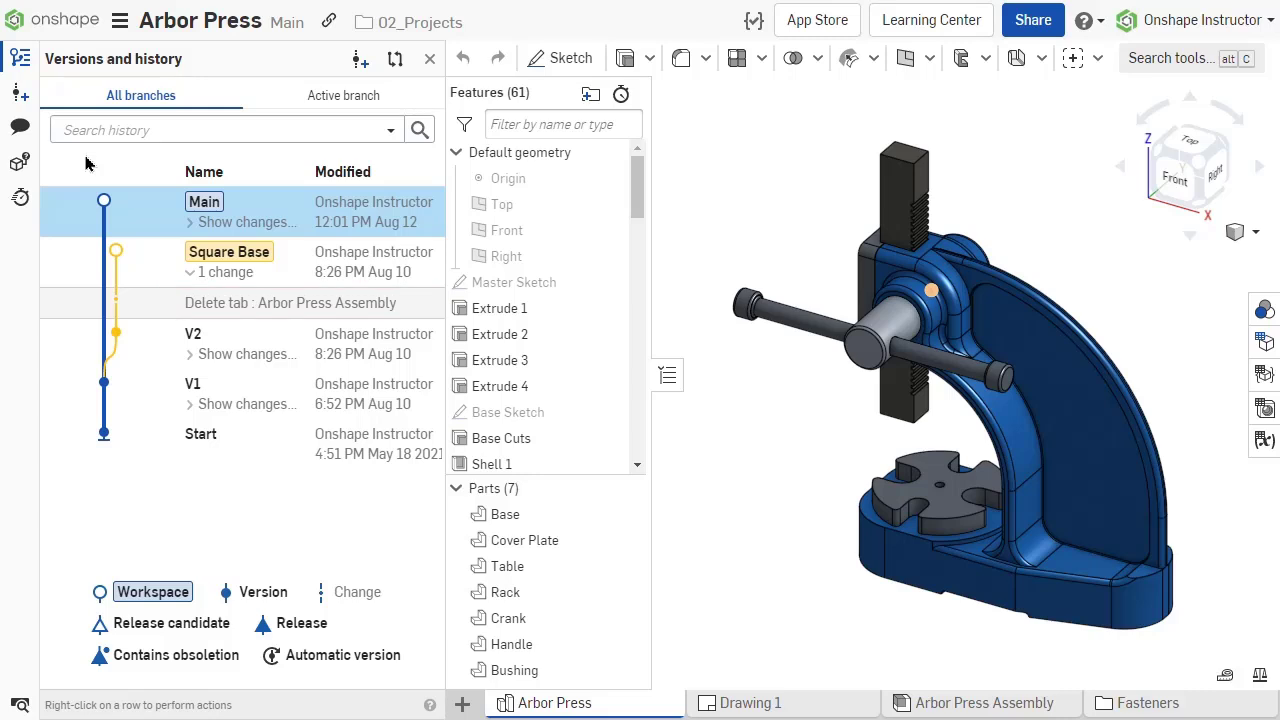
{"action": "right_click", "coordinate": [228, 260]}
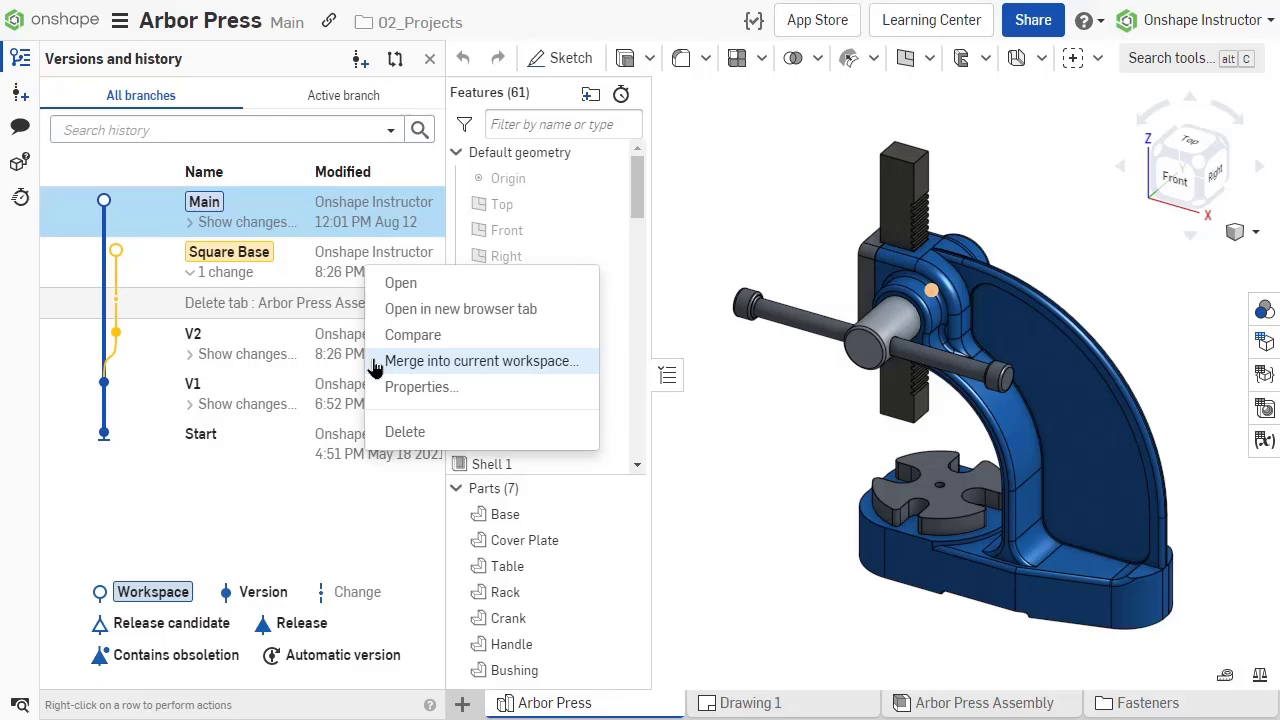
{"action": "left_click", "coordinate": [480, 360]}
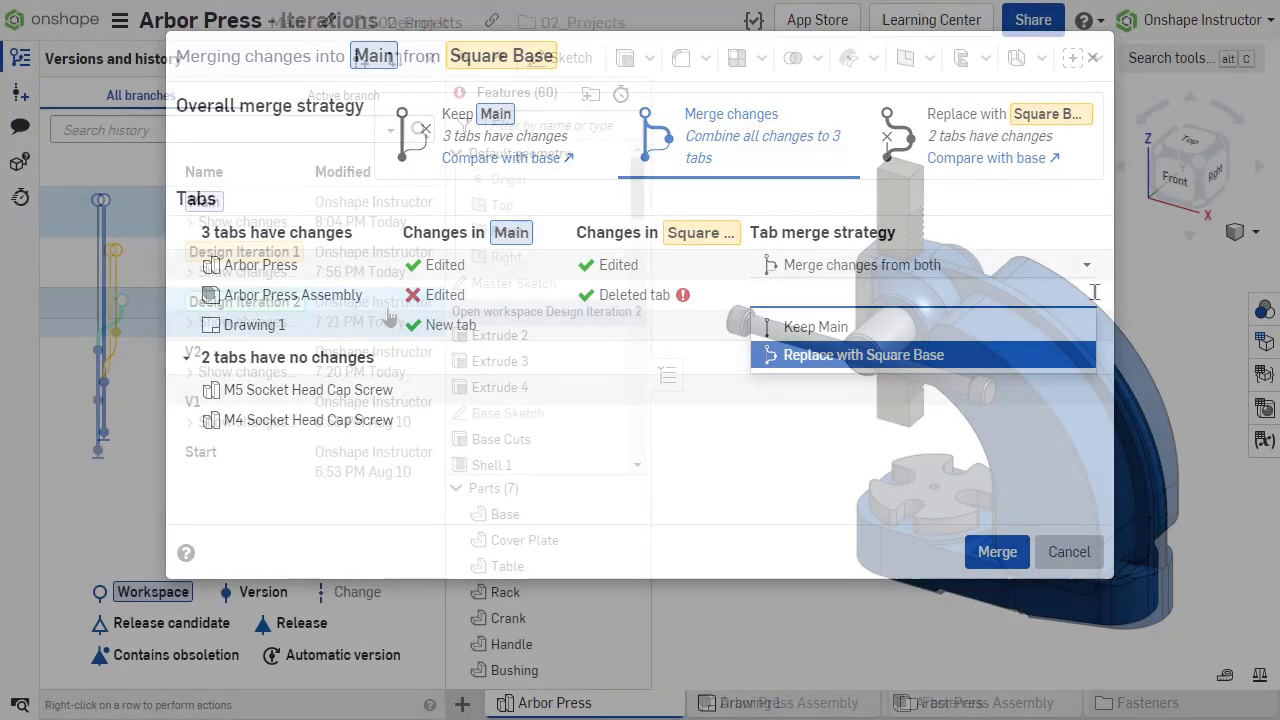
- Merge Design Iteration 2 into Main with 'Merge changes from both', accepting the fillet errors
{"action": "left_click", "coordinate": [996, 552]}
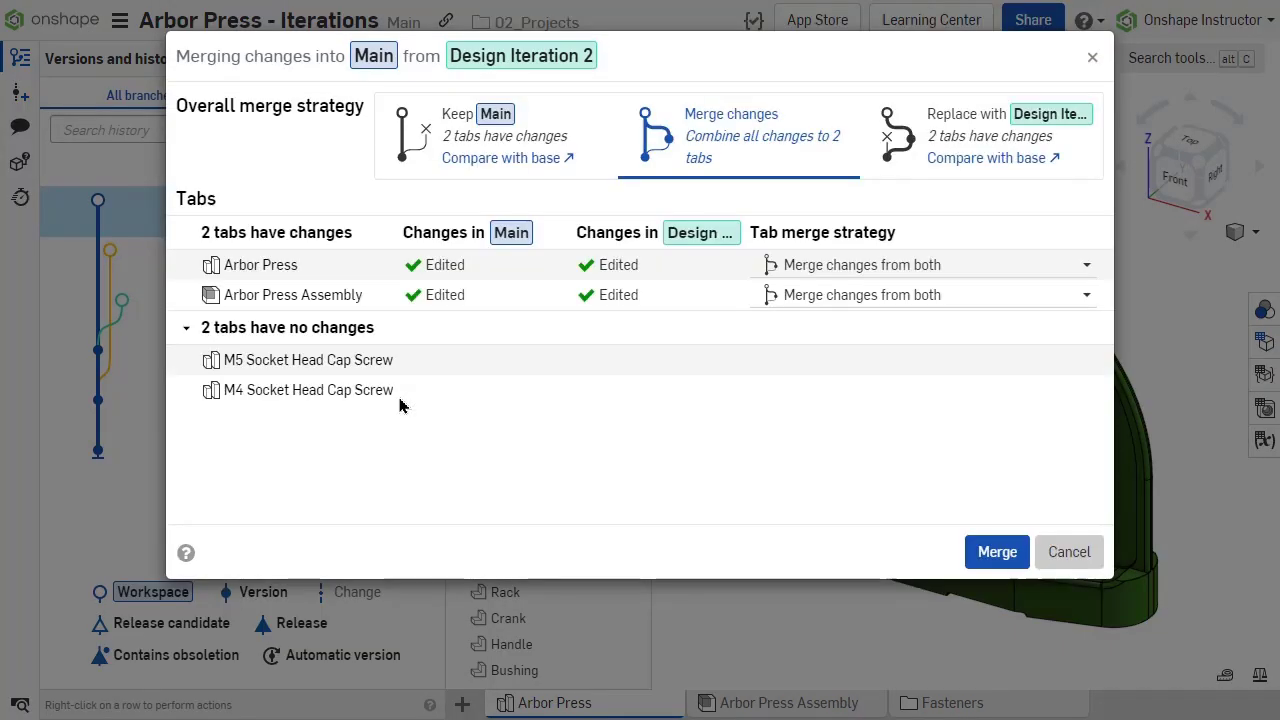
{"action": "left_click", "coordinate": [996, 552]}
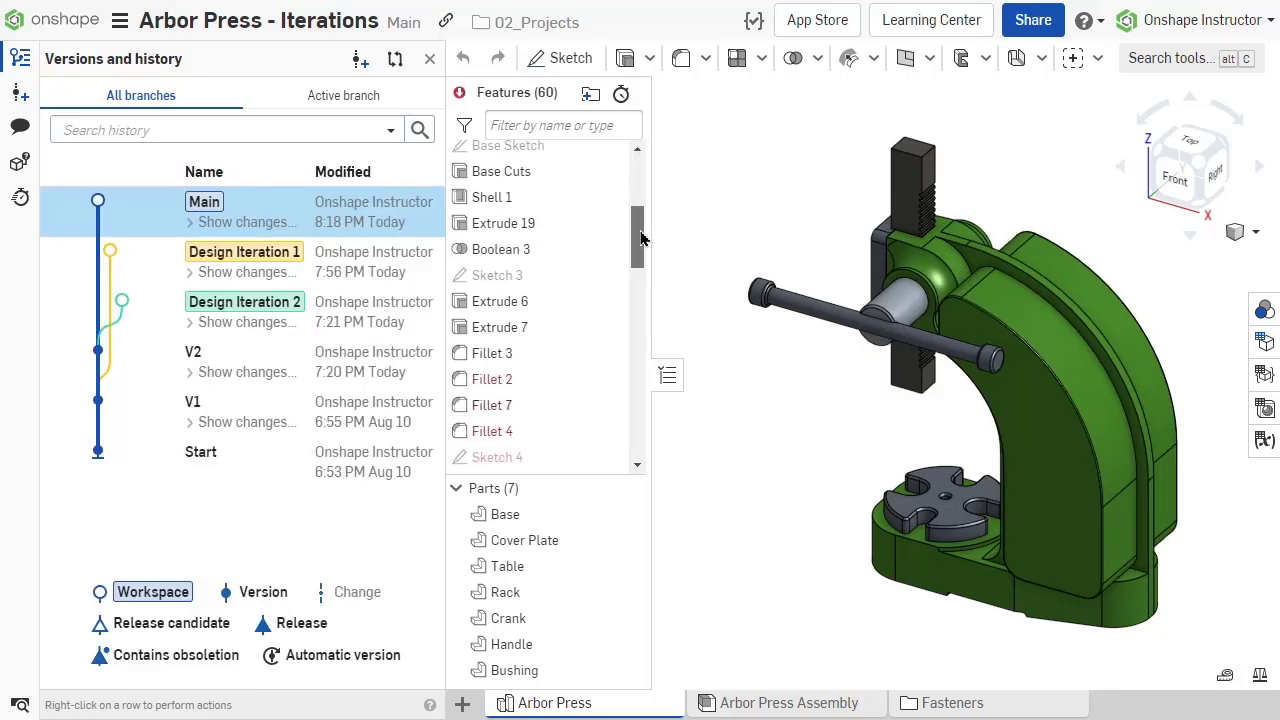
- Restore Main to the 'Arbor Press :: Delete : Fillet 8' change in its history
{"action": "scroll", "scroll_direction": "down", "scroll_amount": 3}
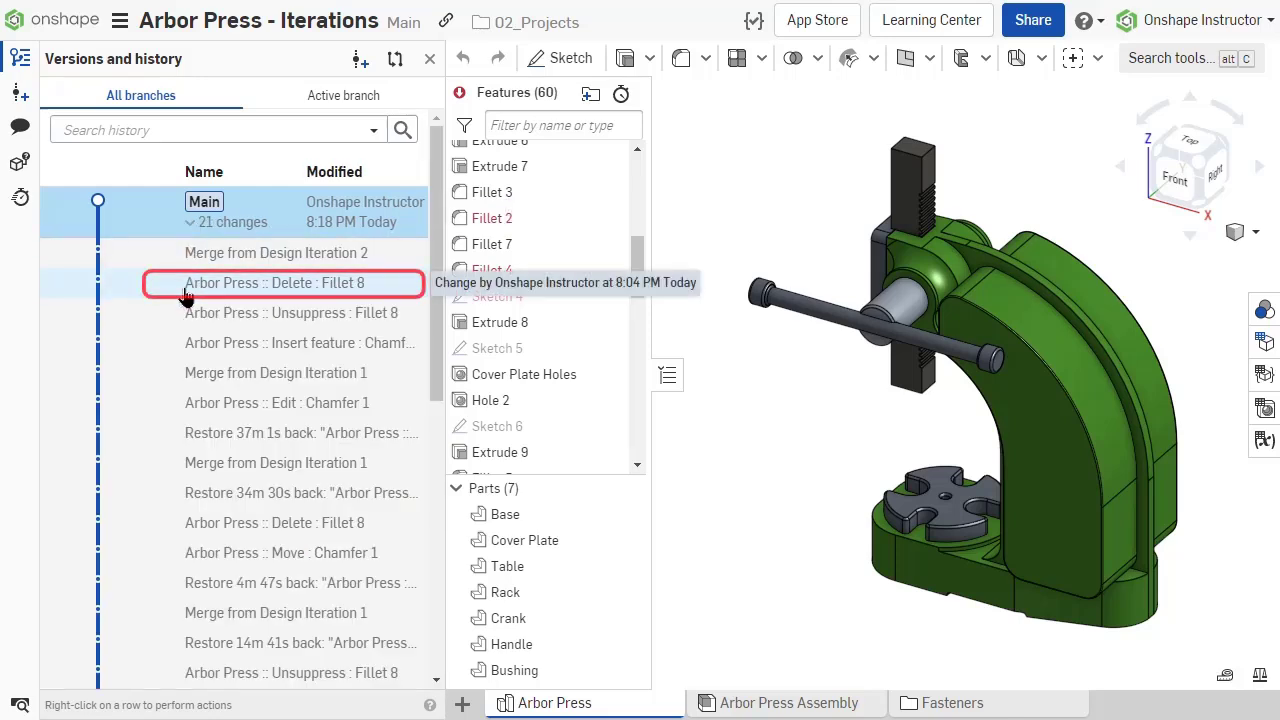
{"action": "right_click", "coordinate": [272, 282]}
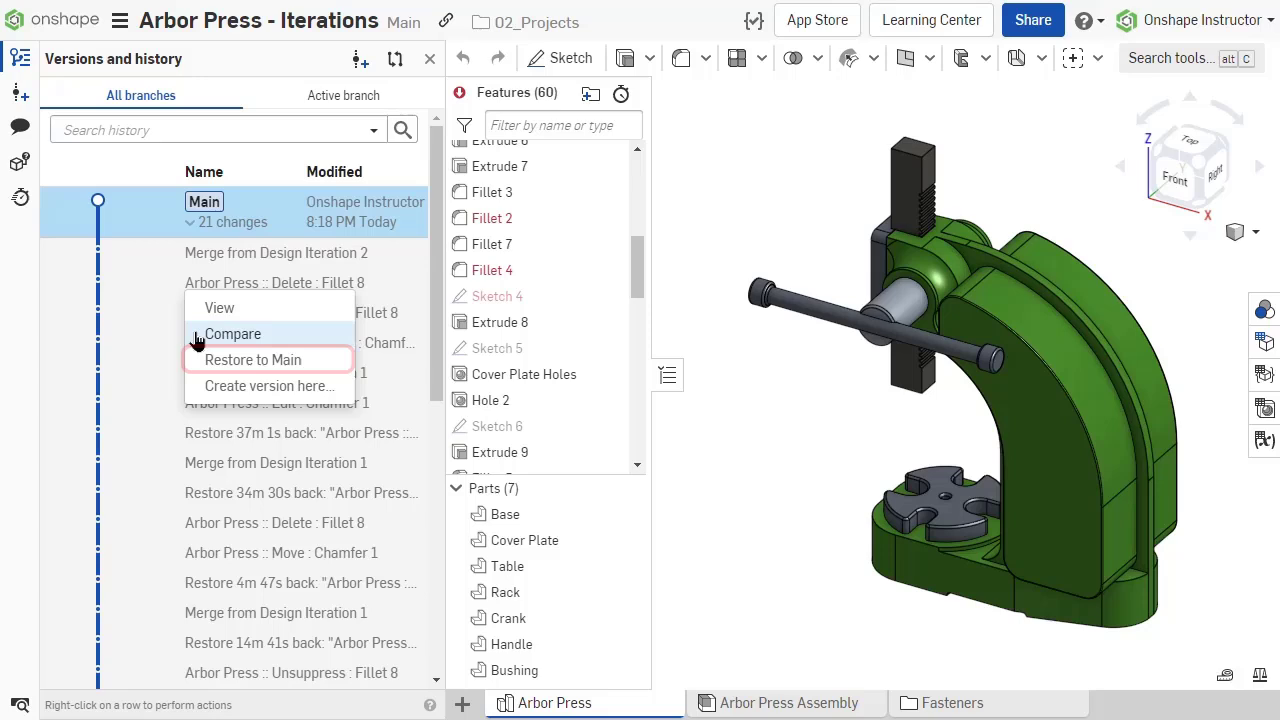
{"action": "left_click", "coordinate": [252, 360]}
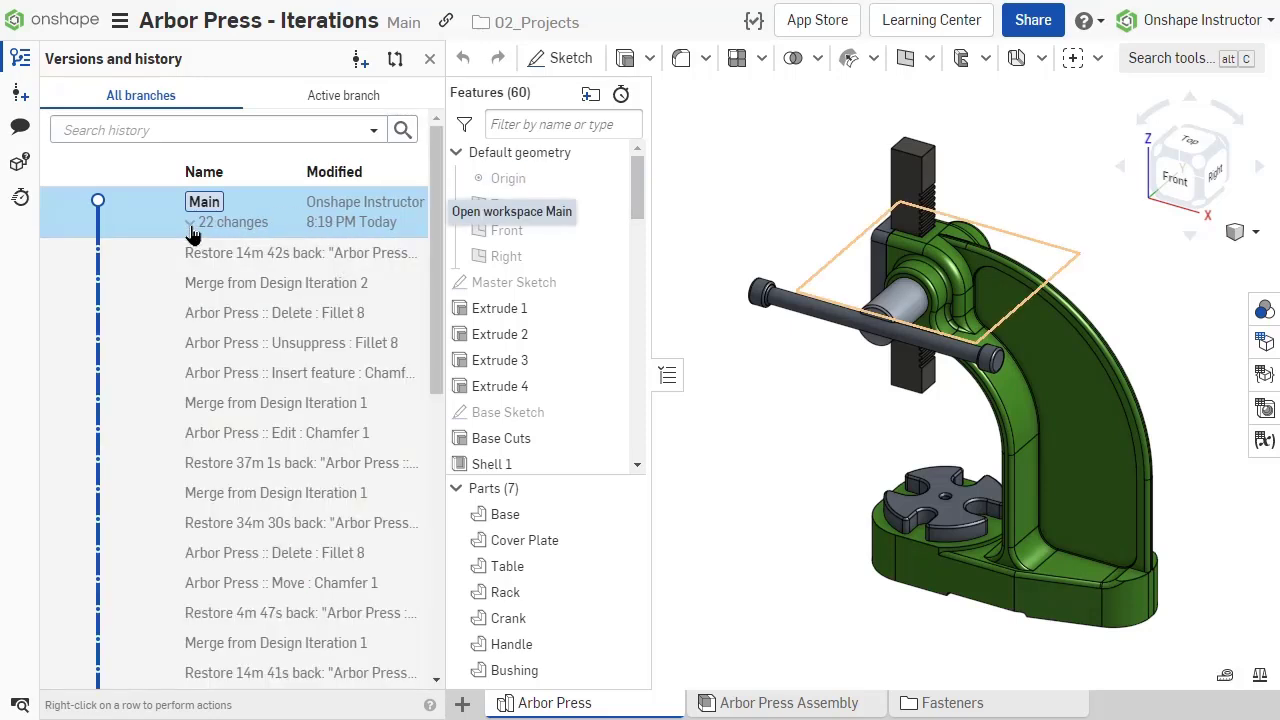
- Expand Main's changes and restore Main again to the Delete Fillet 8 change
{"action": "left_click", "coordinate": [276, 284]}
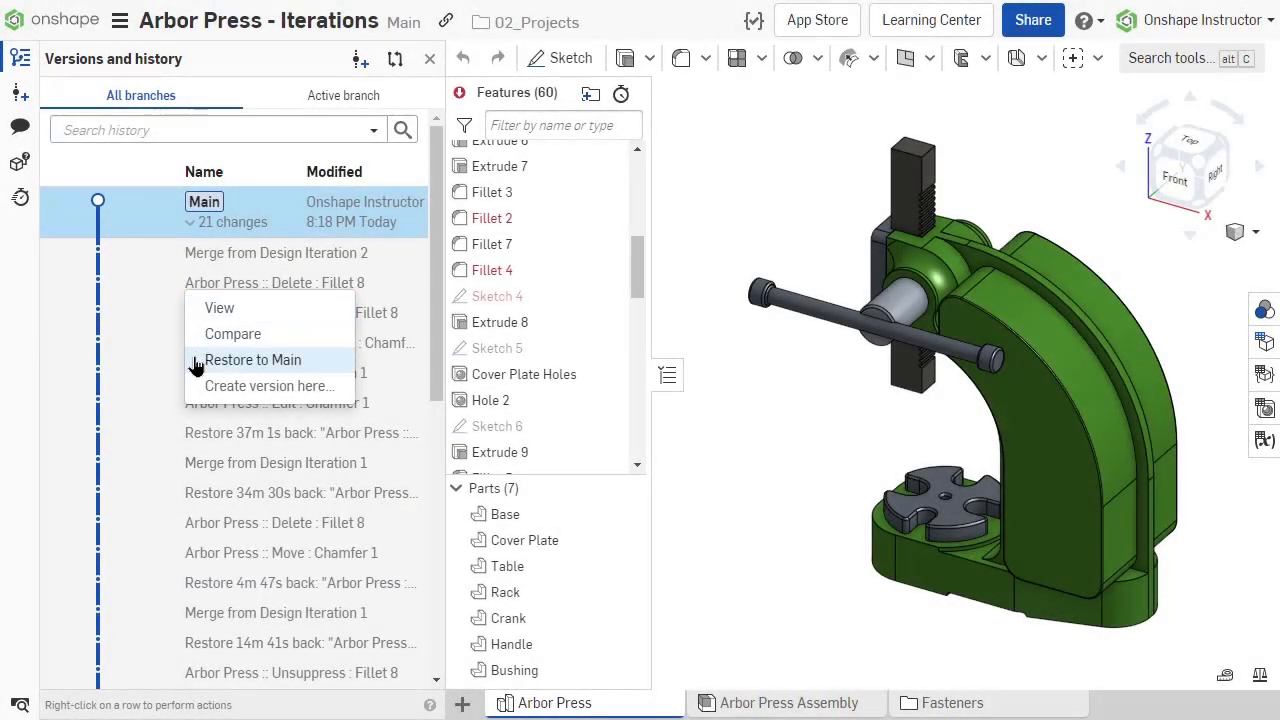
{"action": "left_click", "coordinate": [252, 360]}
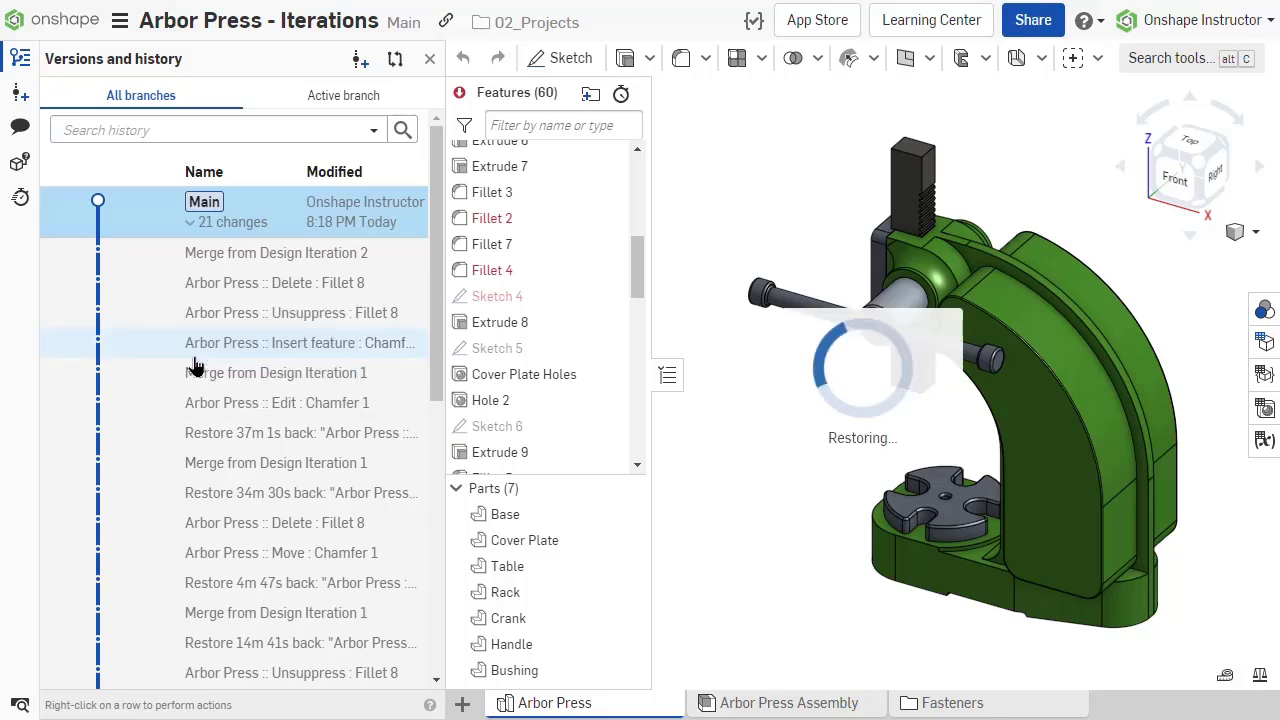